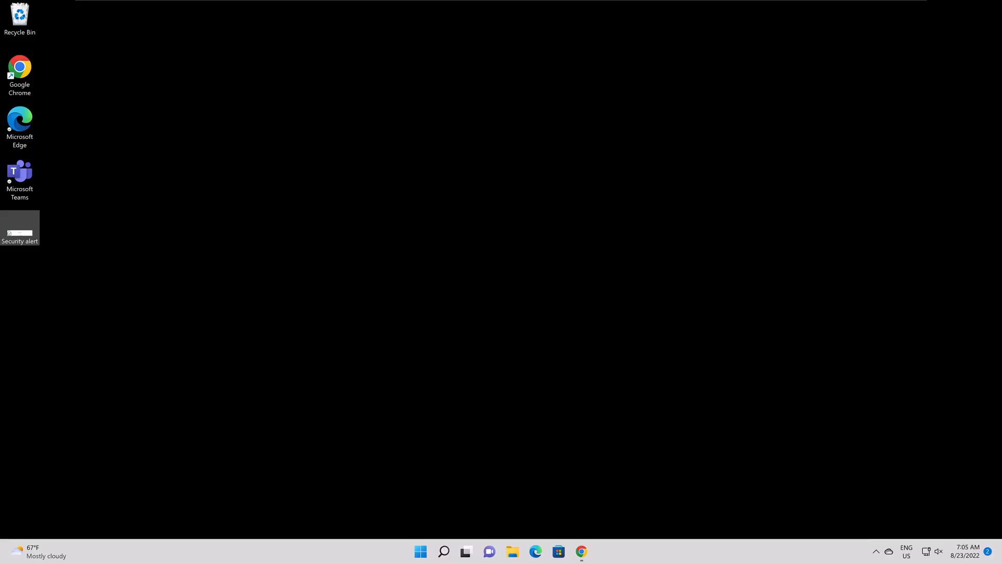
Search Windows for 'bitloc' and open Manage BitLocker, listing drive C: with BitLocker off.
click(442, 551)
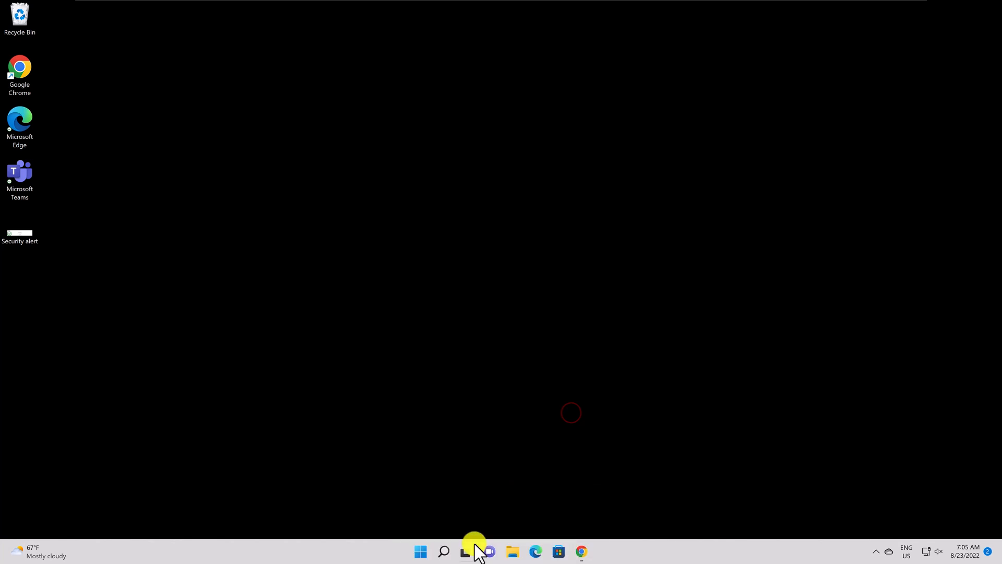
click(444, 551)
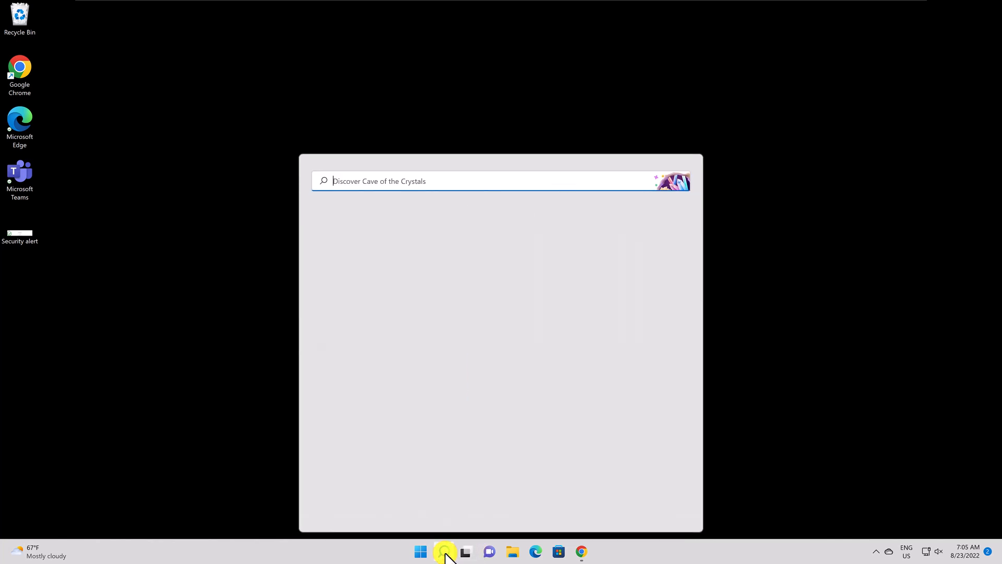
text(bitlocker)
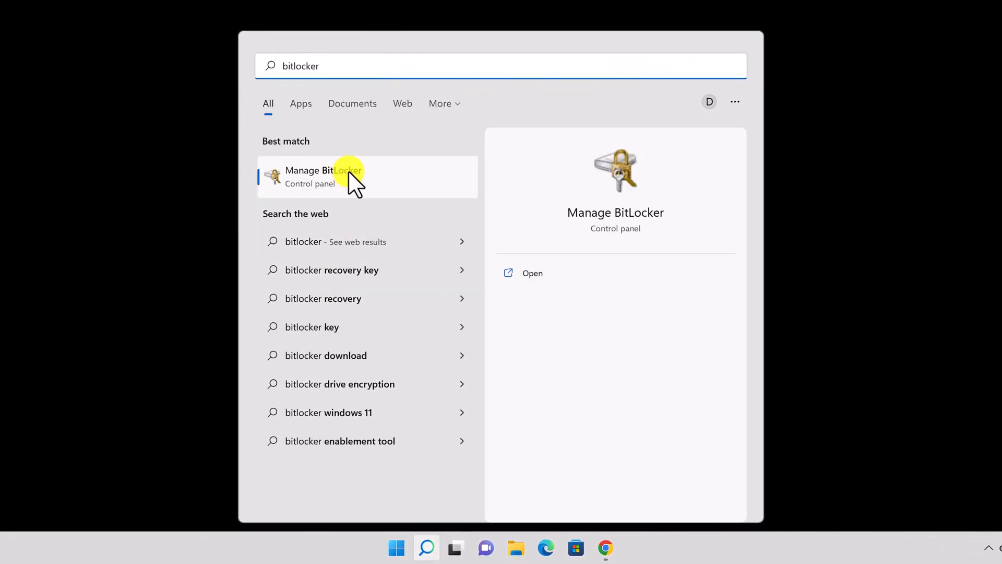
click(323, 177)
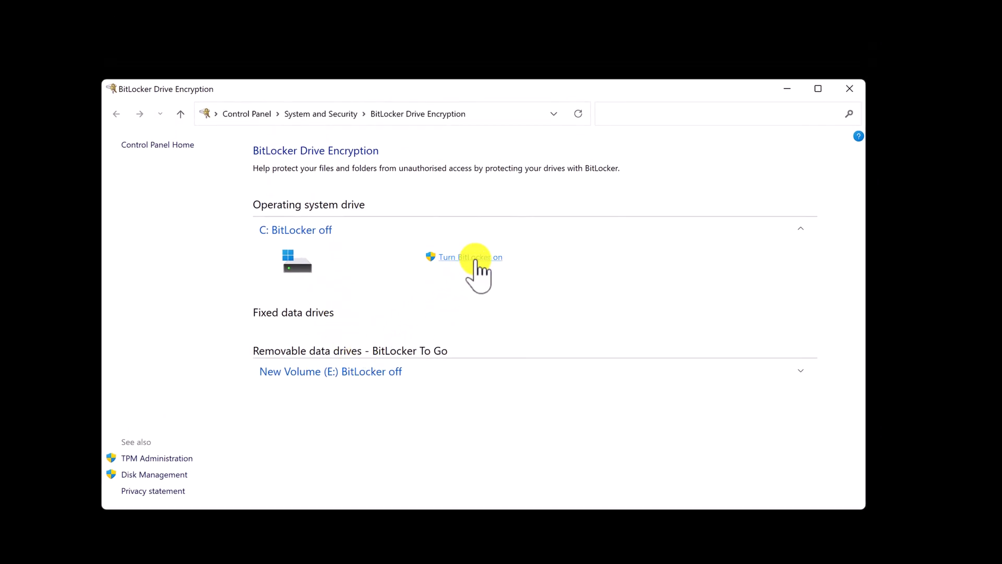
Turn BitLocker on for drive C:, reaching the recovery key backup options.
click(470, 256)
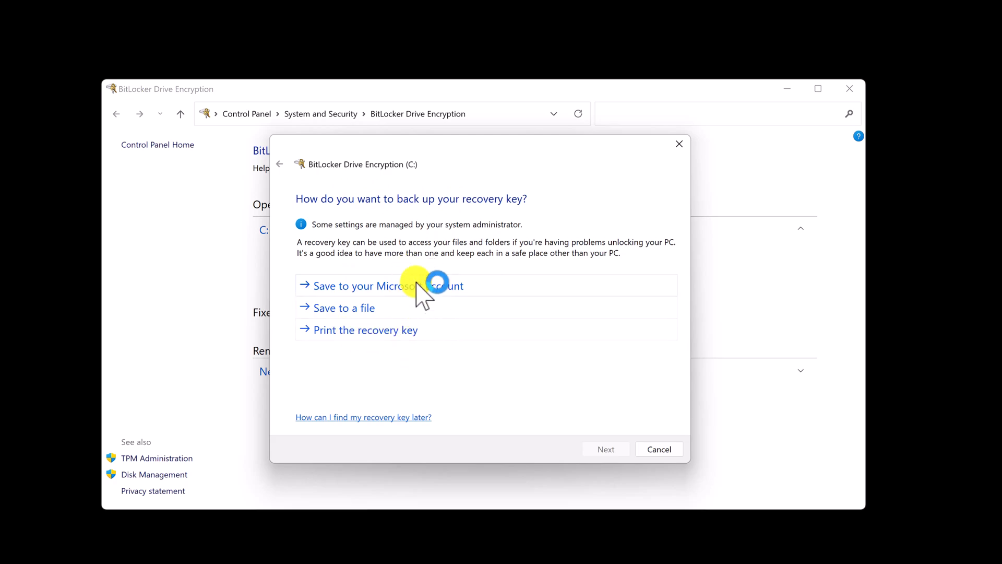
Save the recovery key to the Microsoft account, keep used-space-only and new encryption mode, and start encrypting C:.
click(388, 285)
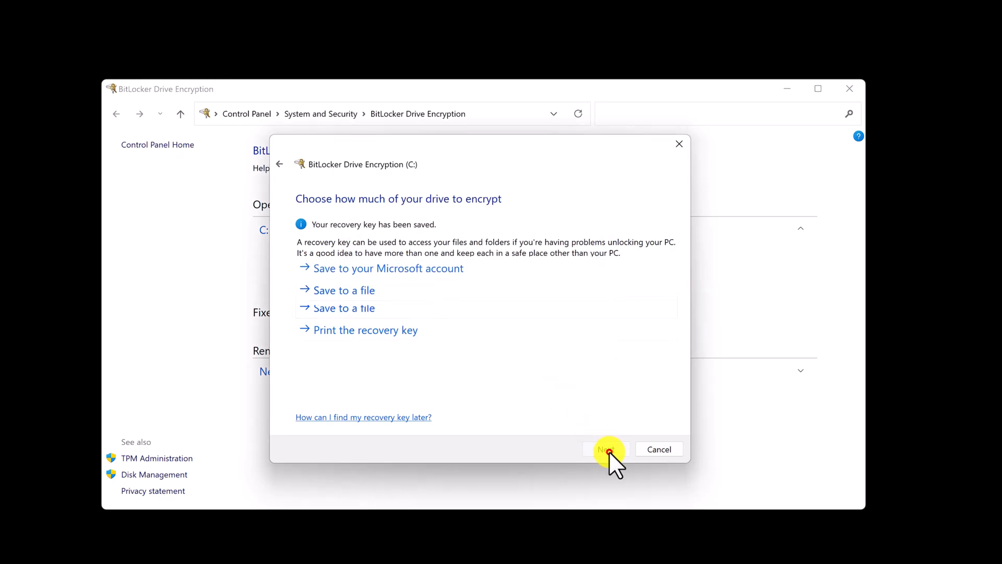
click(604, 449)
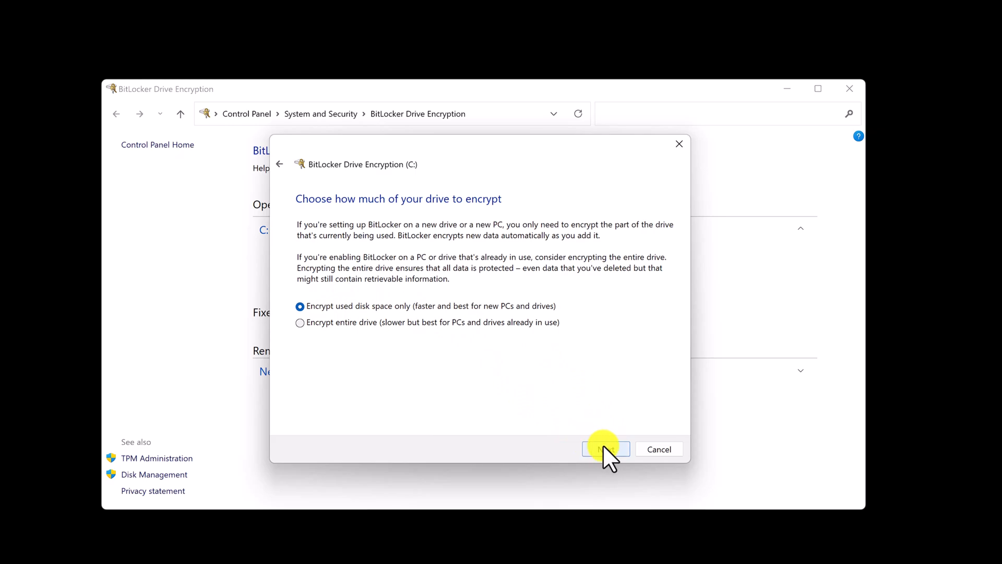
click(604, 449)
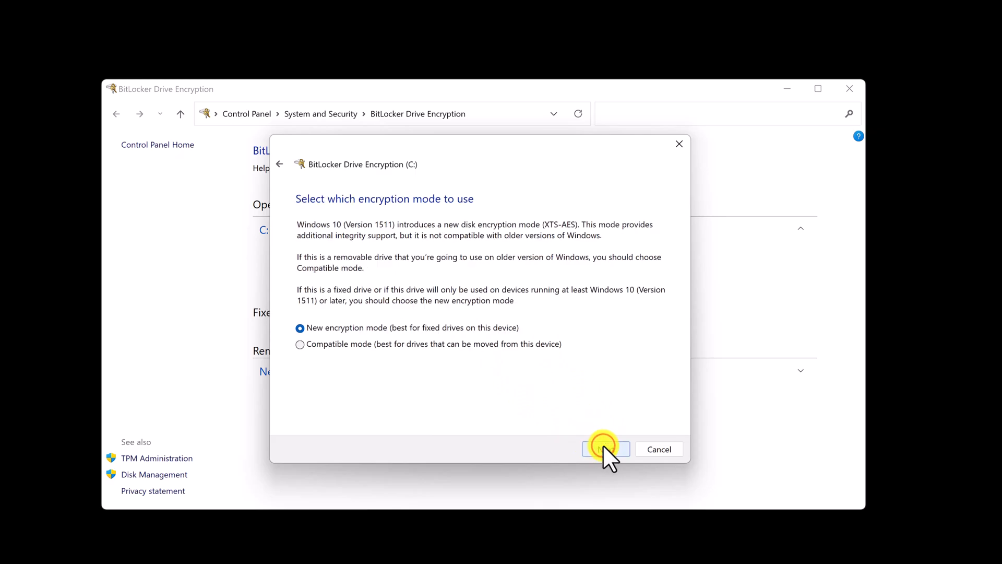
click(605, 449)
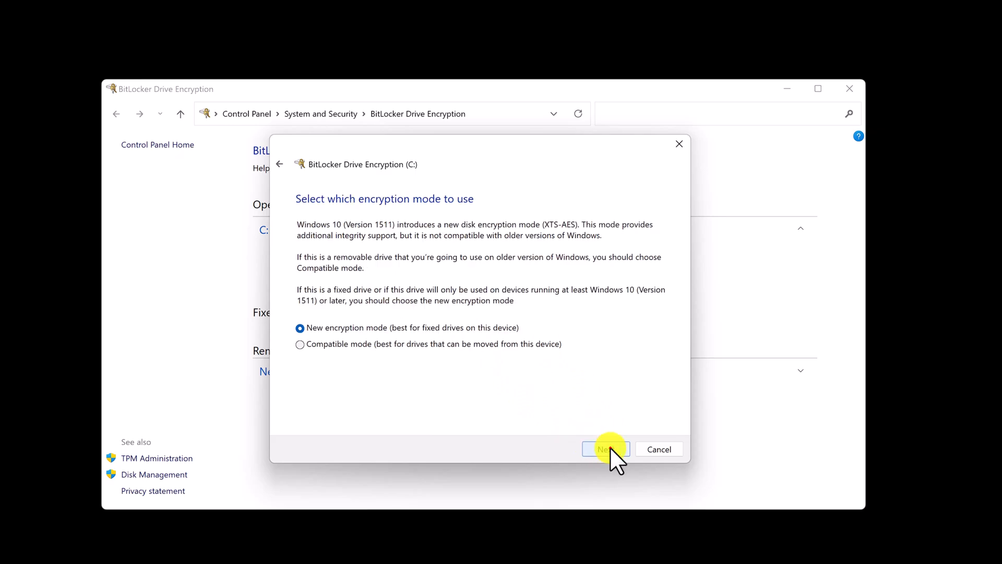
click(604, 448)
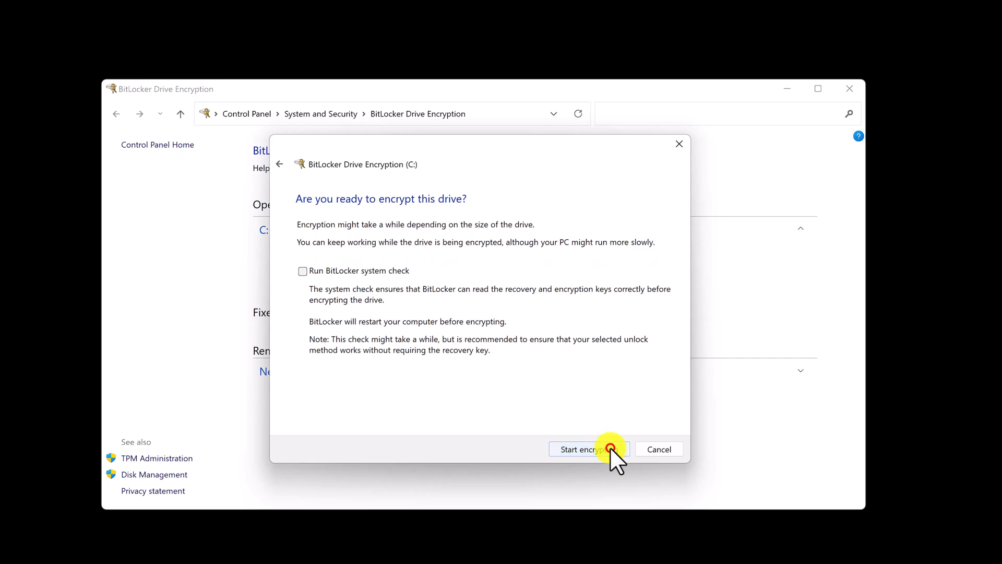
click(583, 449)
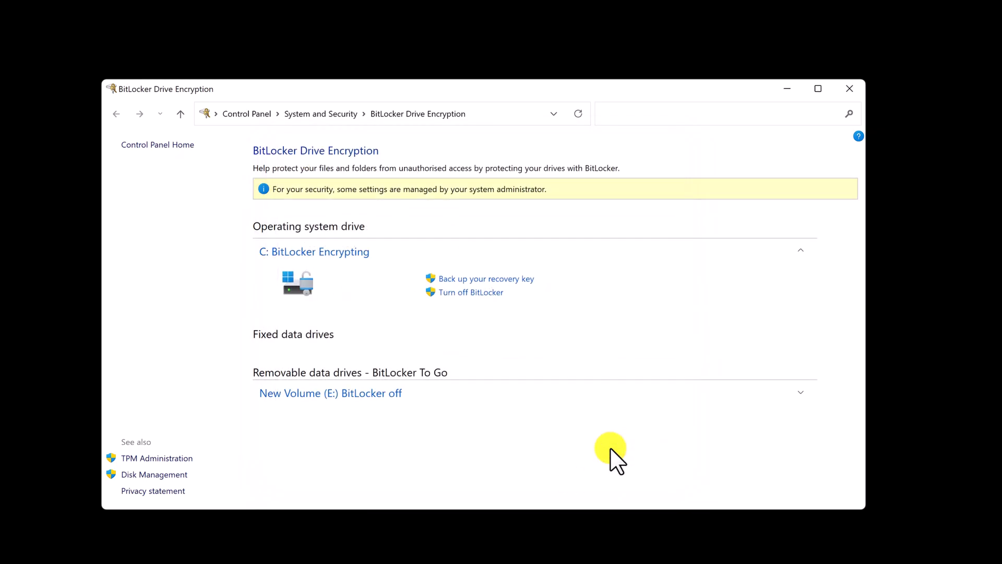